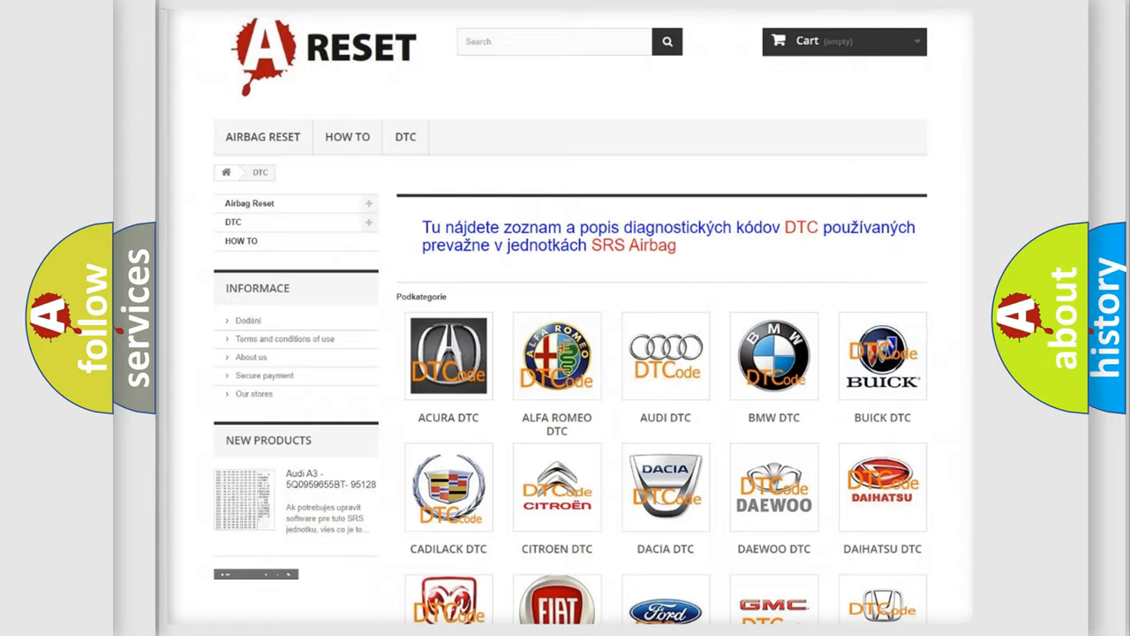
Open the Dodge DTC tile in the catalogue and scroll its code list to the footer
scroll("down", 3)
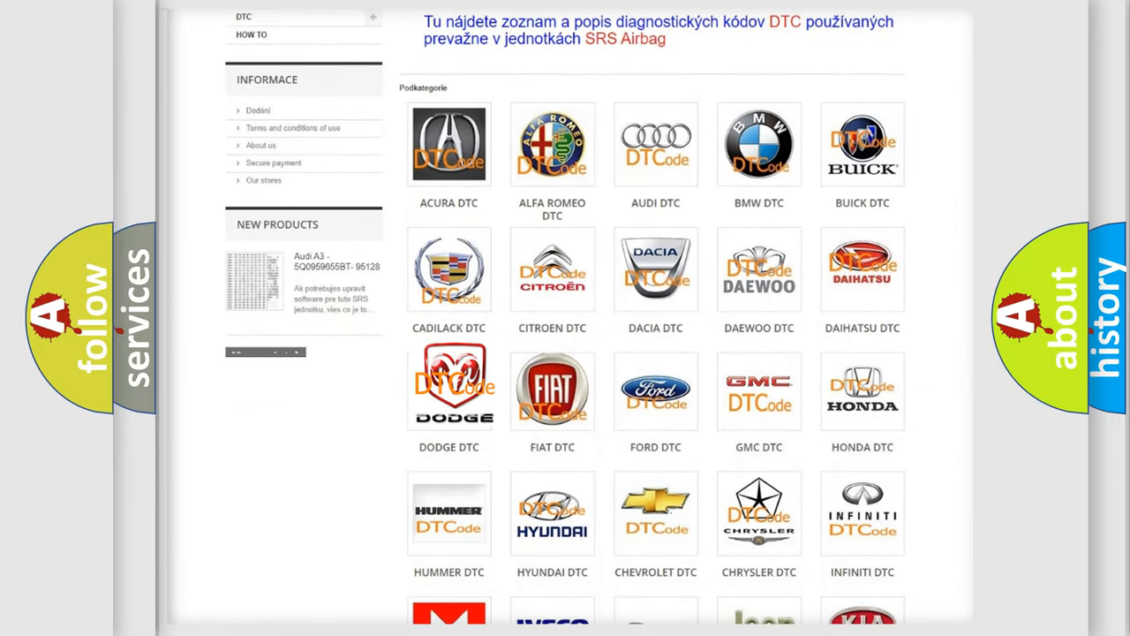
left_click(449, 388)
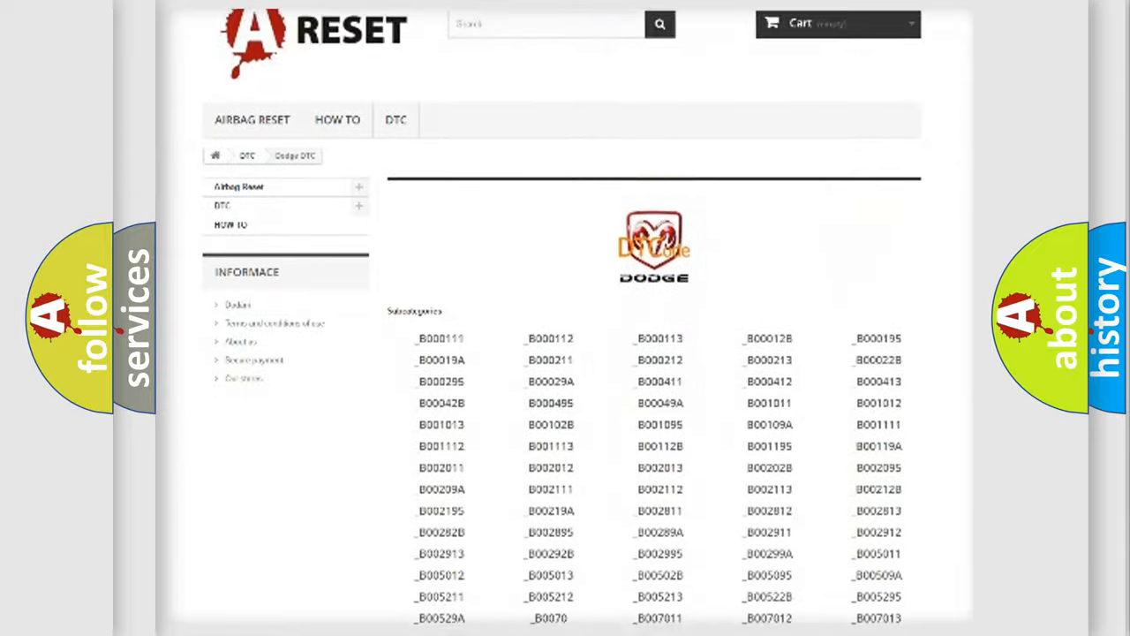
scroll("down", 3)
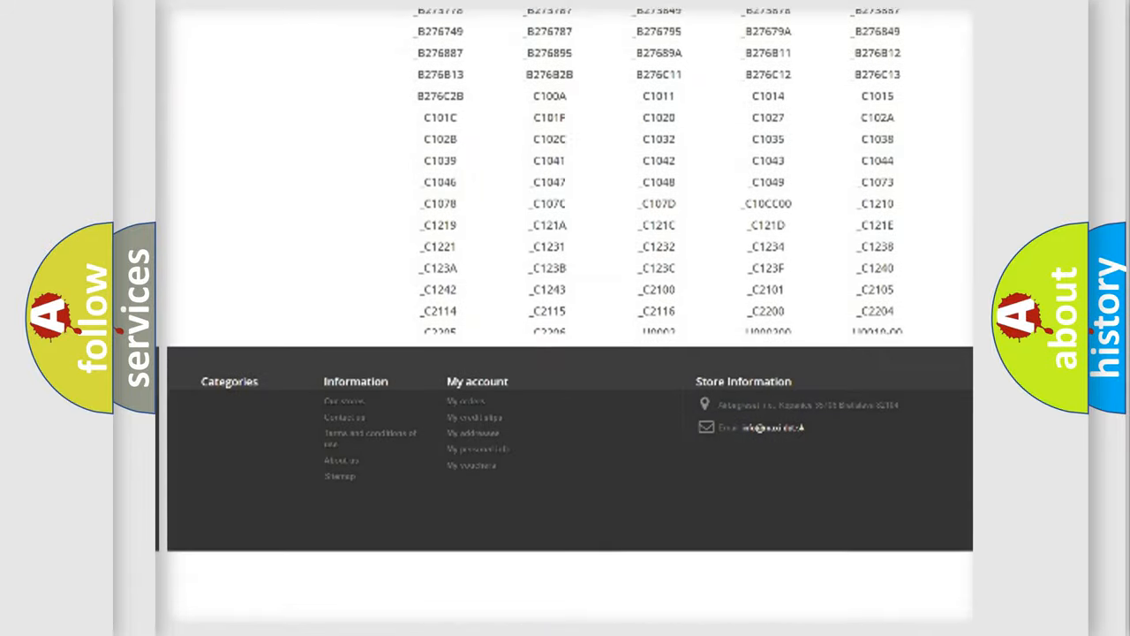
scroll("down", 3)
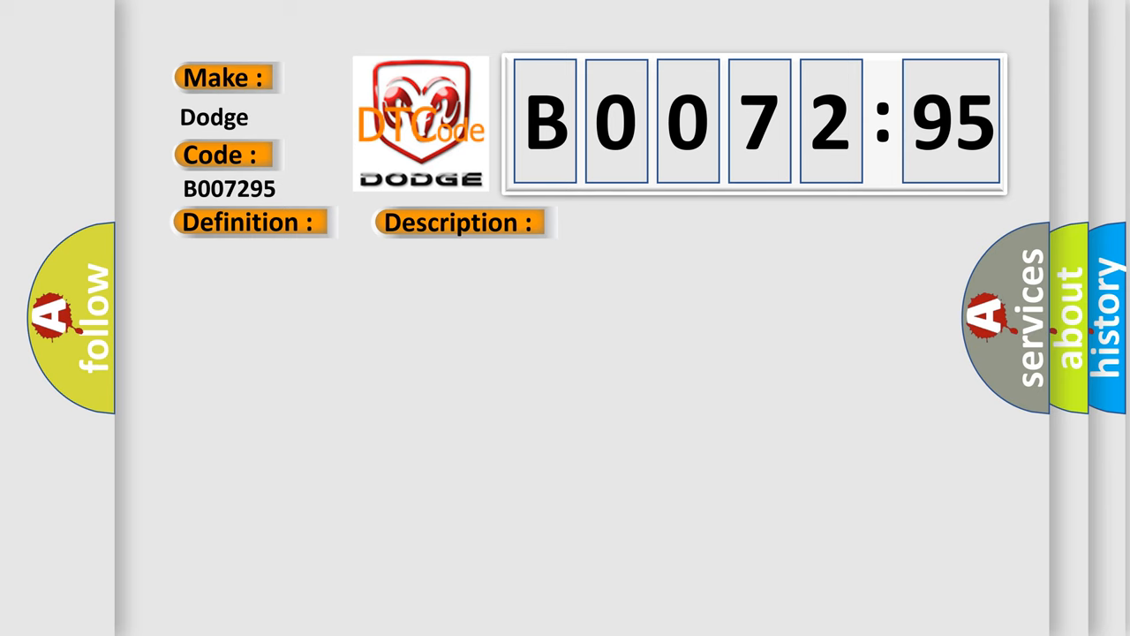
Advance to the B007295 slide showing its definition, description and causes
left_click(647, 221)
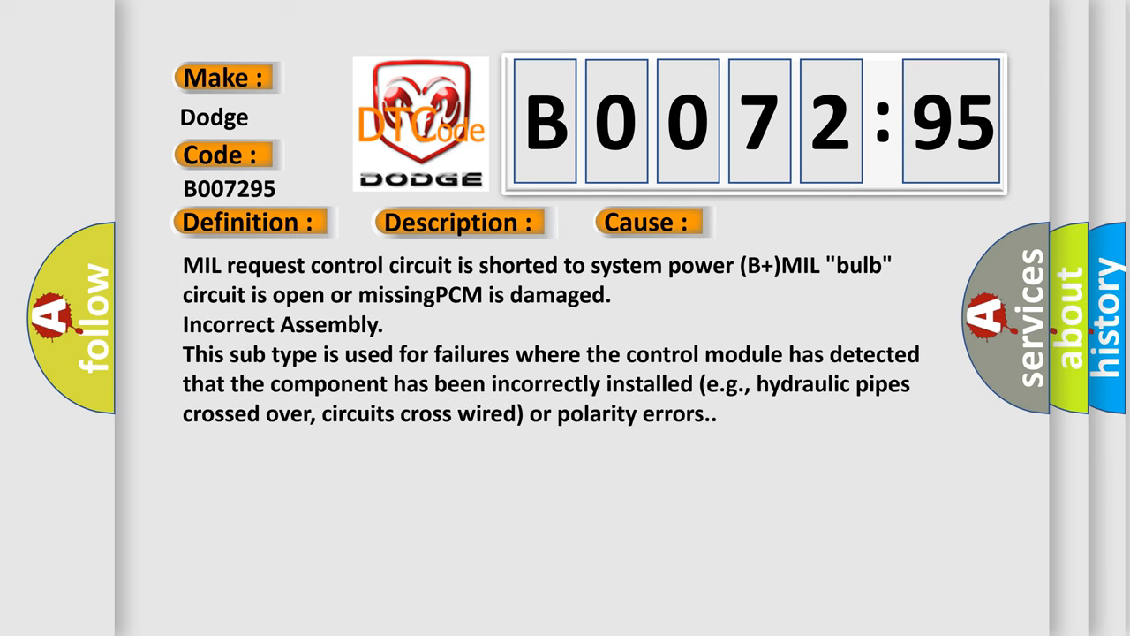